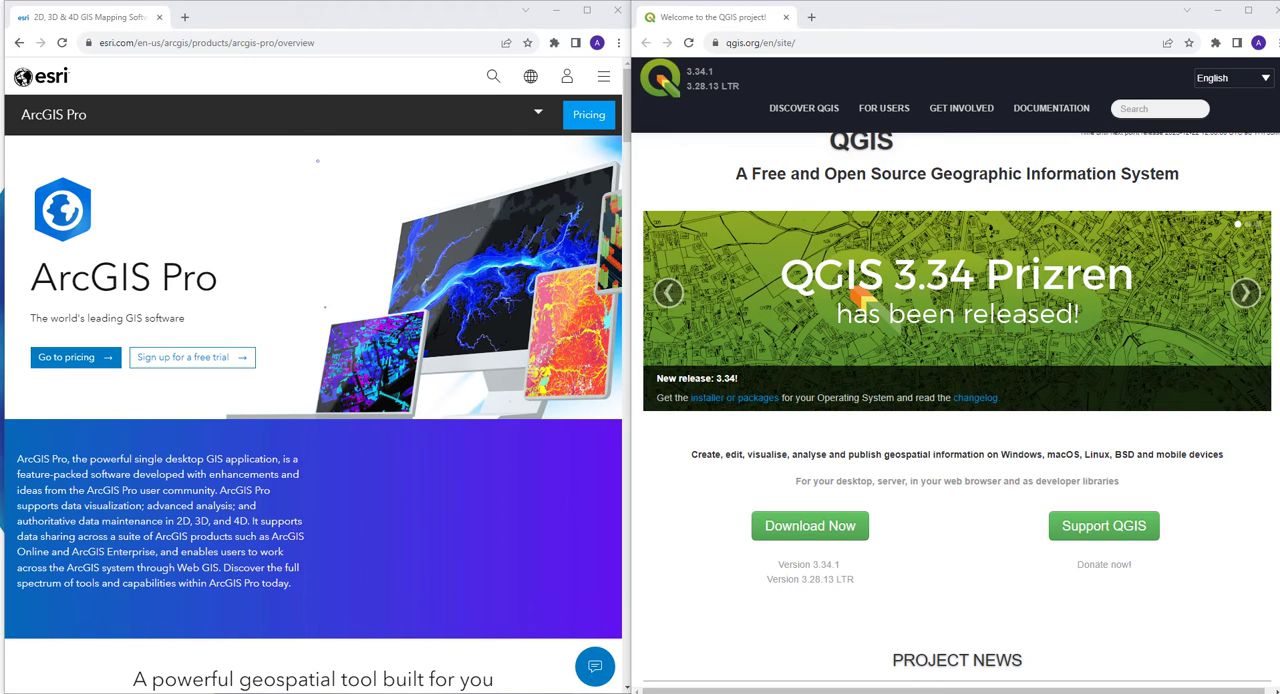
left_click(1245, 292)
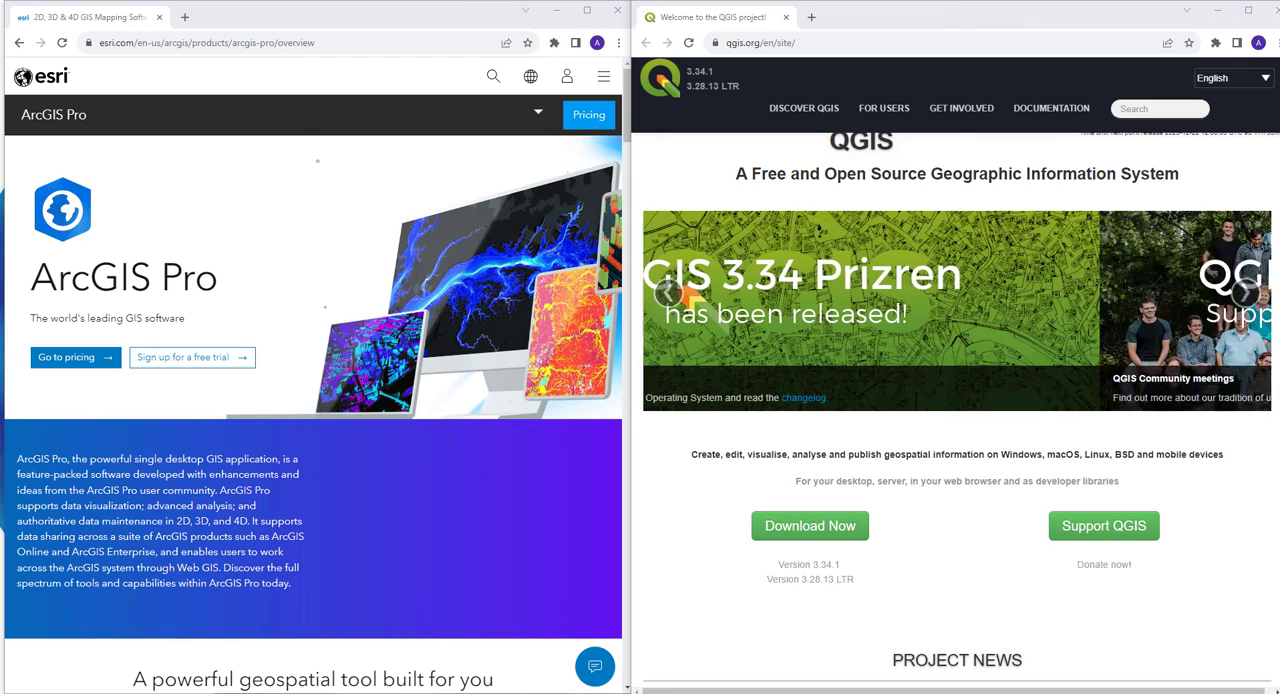